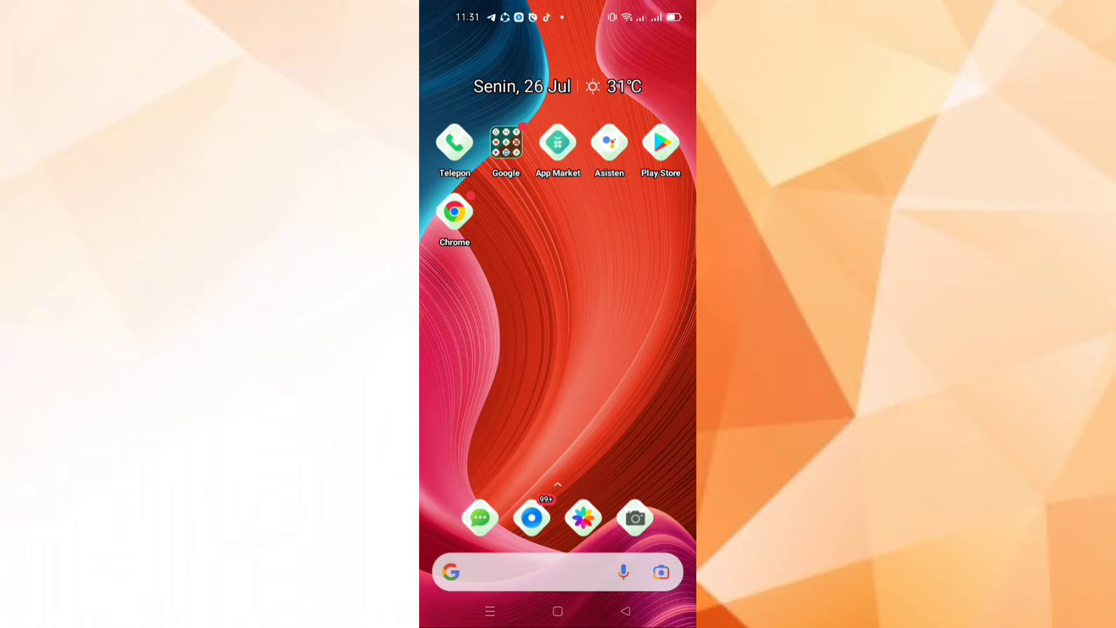
Bring up the app drawer and activate its app search field.
scroll("up", 3)
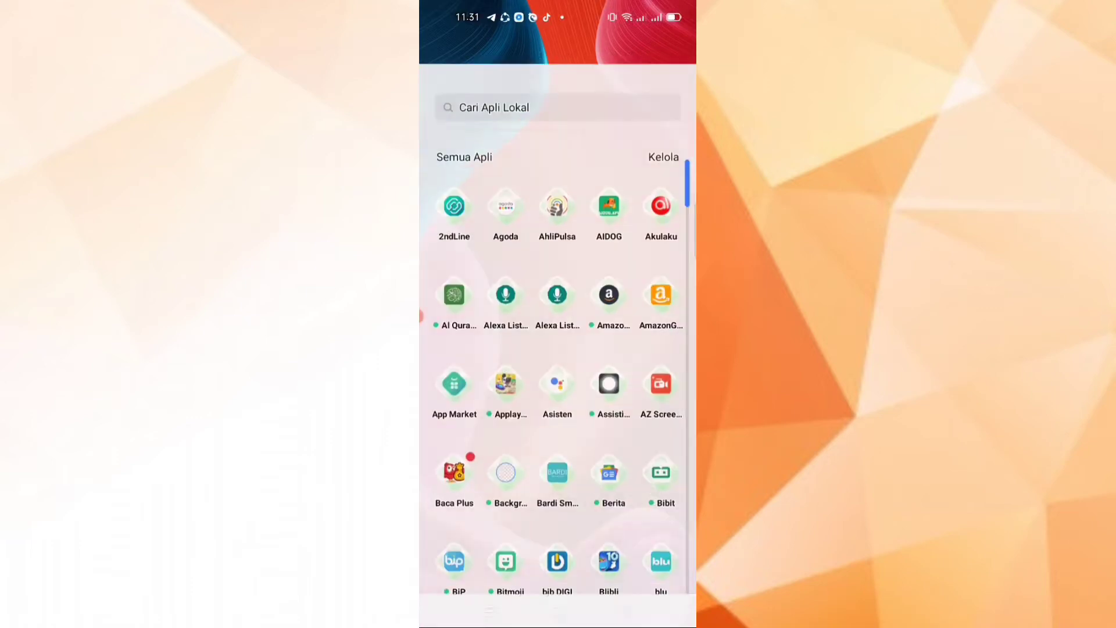
scroll("down", 3)
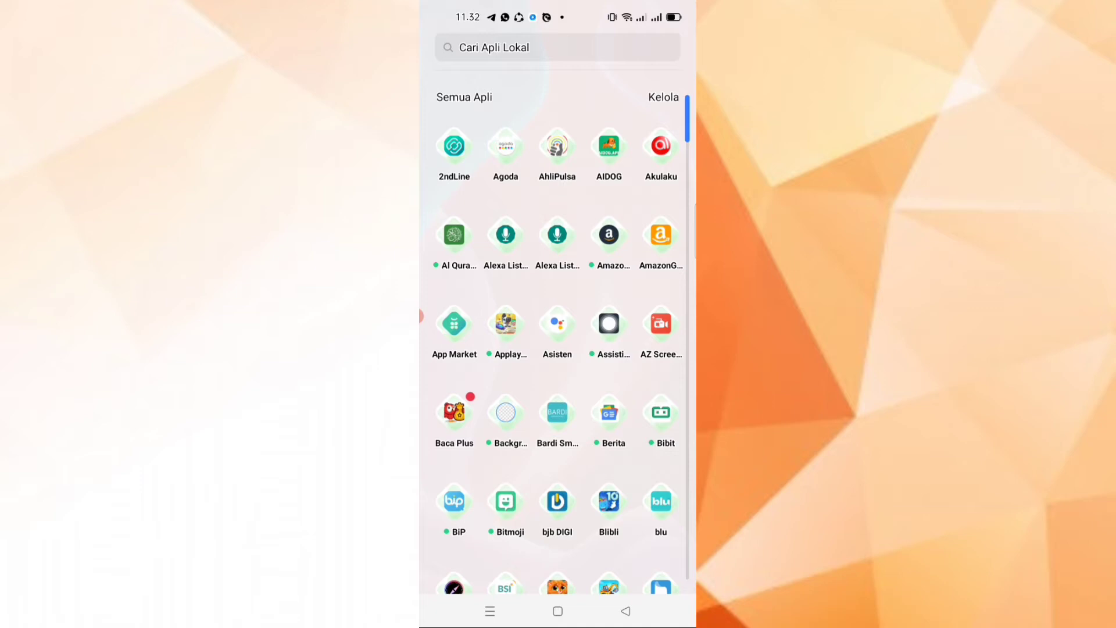
left_click(557, 610)
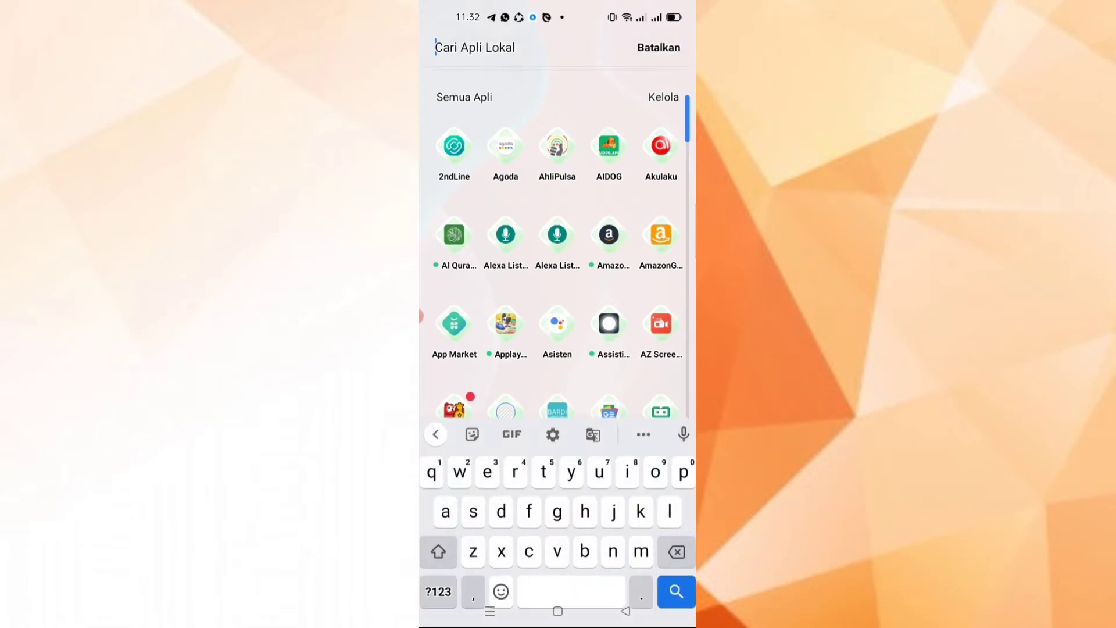
Find OVO by searching 'ov', view the Rp 9.940 OVO Cash balance, then return to the app list.
type("ov")
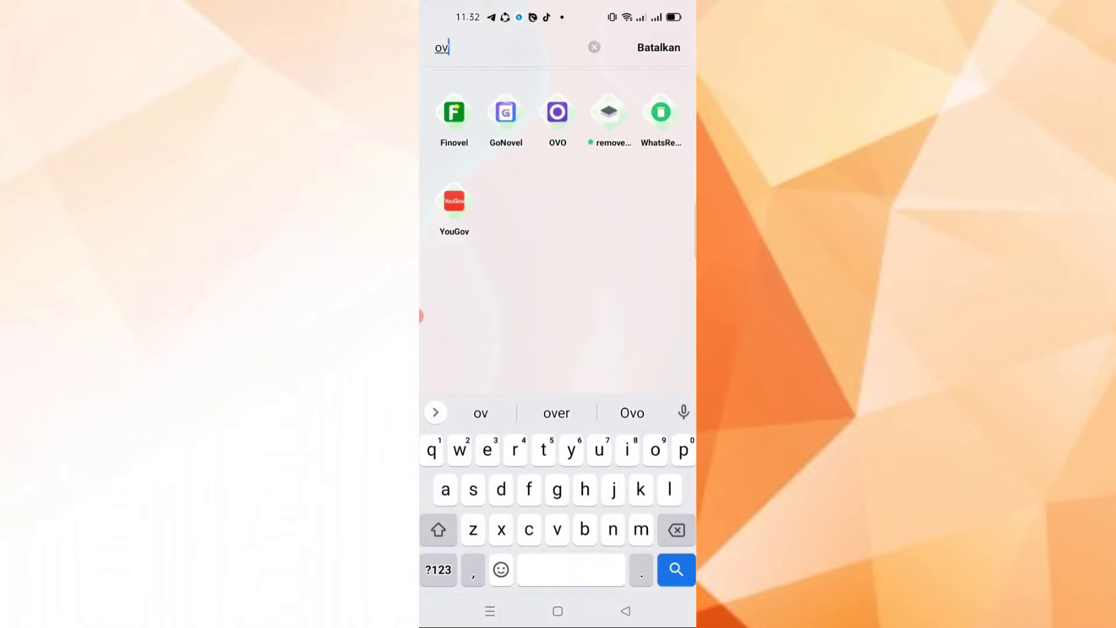
left_click(557, 112)
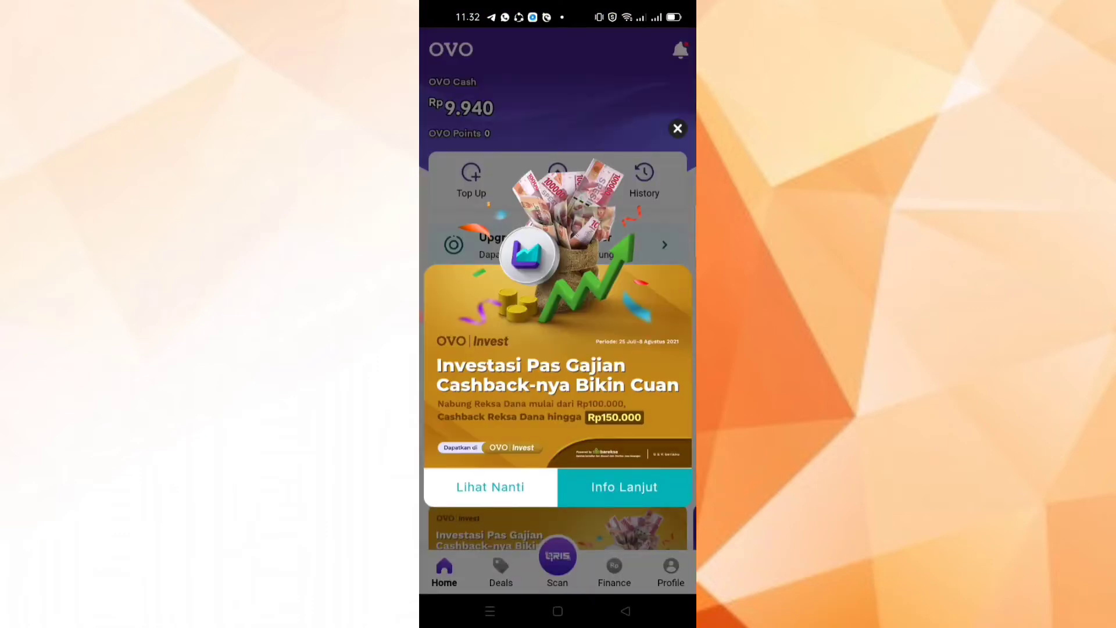
left_click(677, 129)
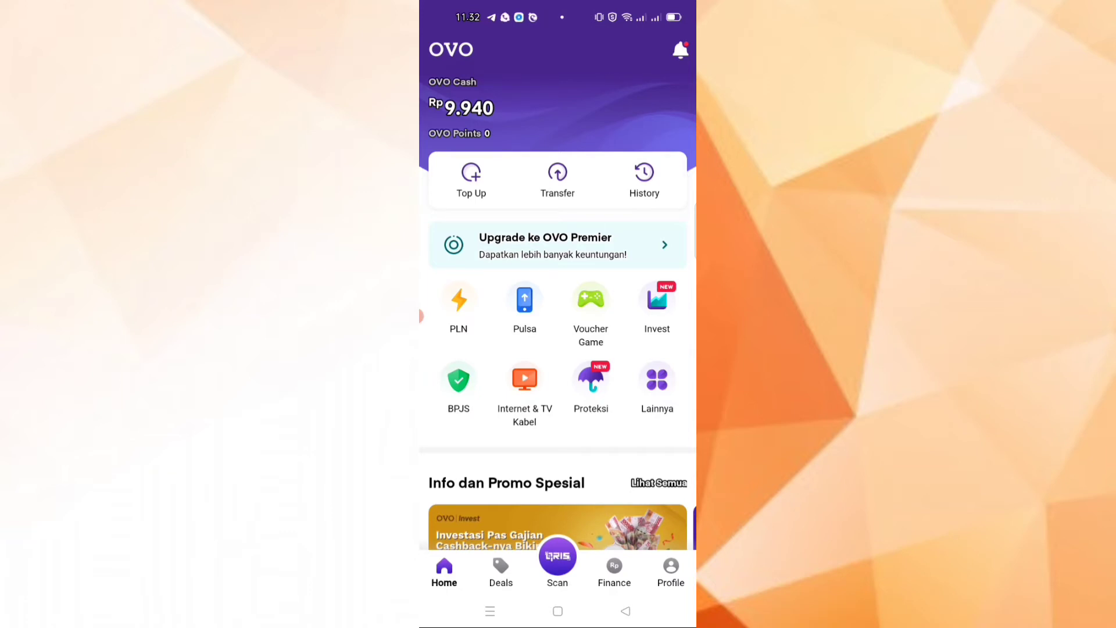
left_click(669, 573)
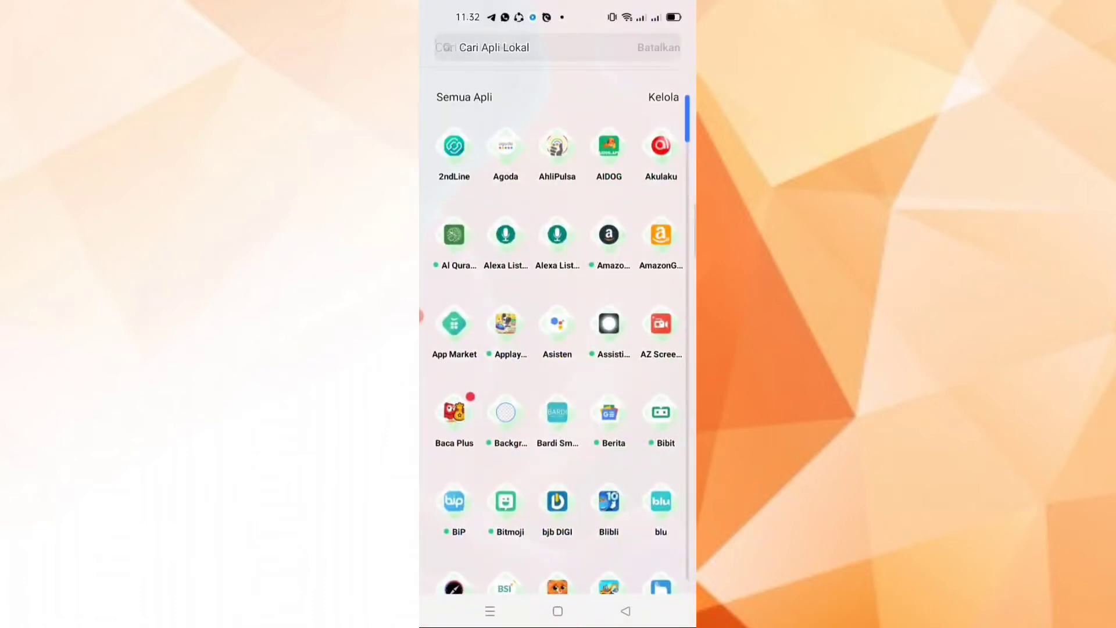
Launch Hotelmurah by searching 'ho' and show its side account menu.
type("ho")
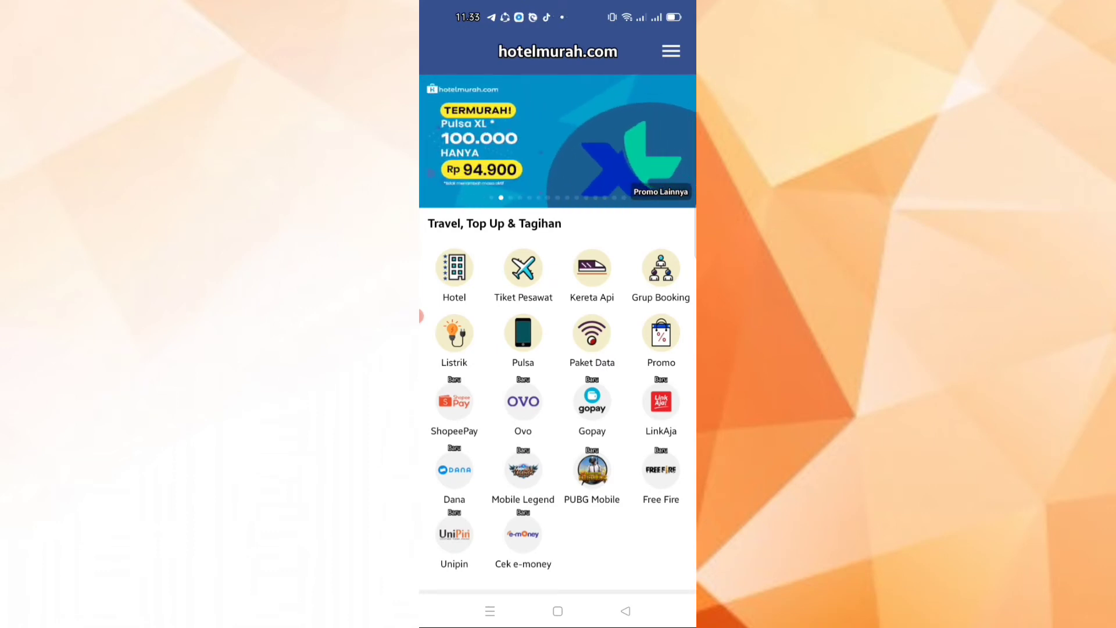
left_click(669, 50)
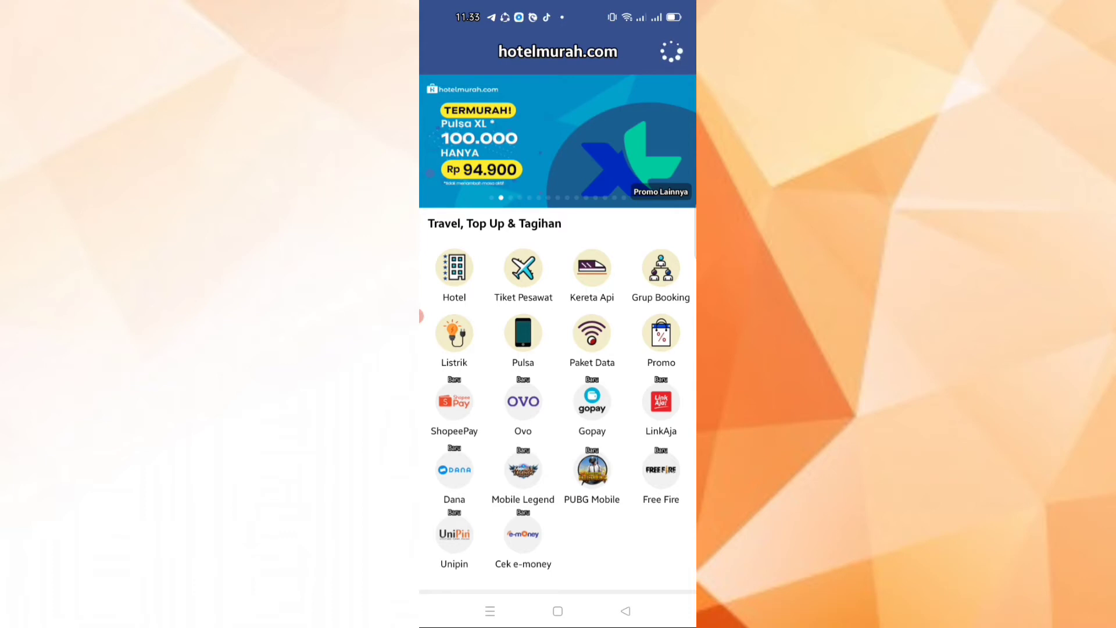
left_click(669, 50)
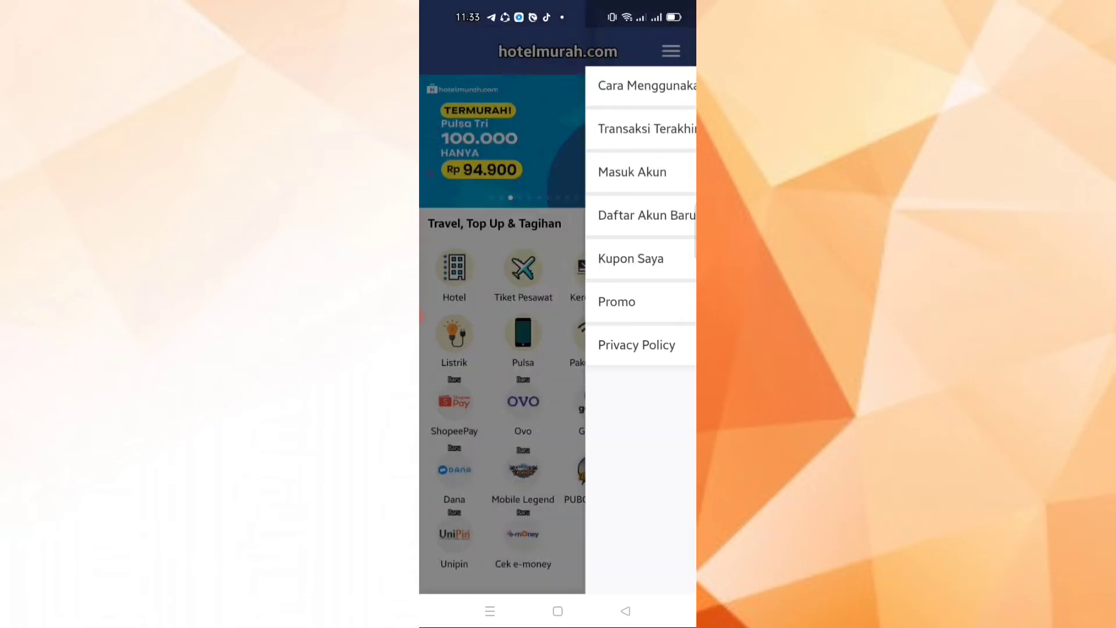
Sign in via Masuk Akun with the autofilled saved account, then return to the home page.
left_click(632, 172)
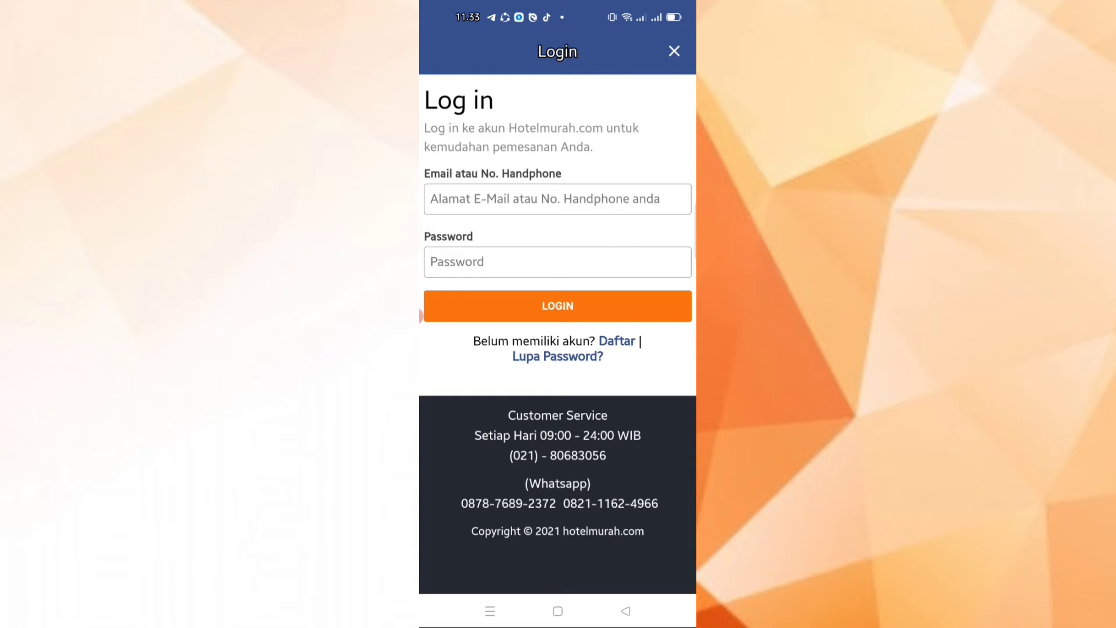
left_click(557, 198)
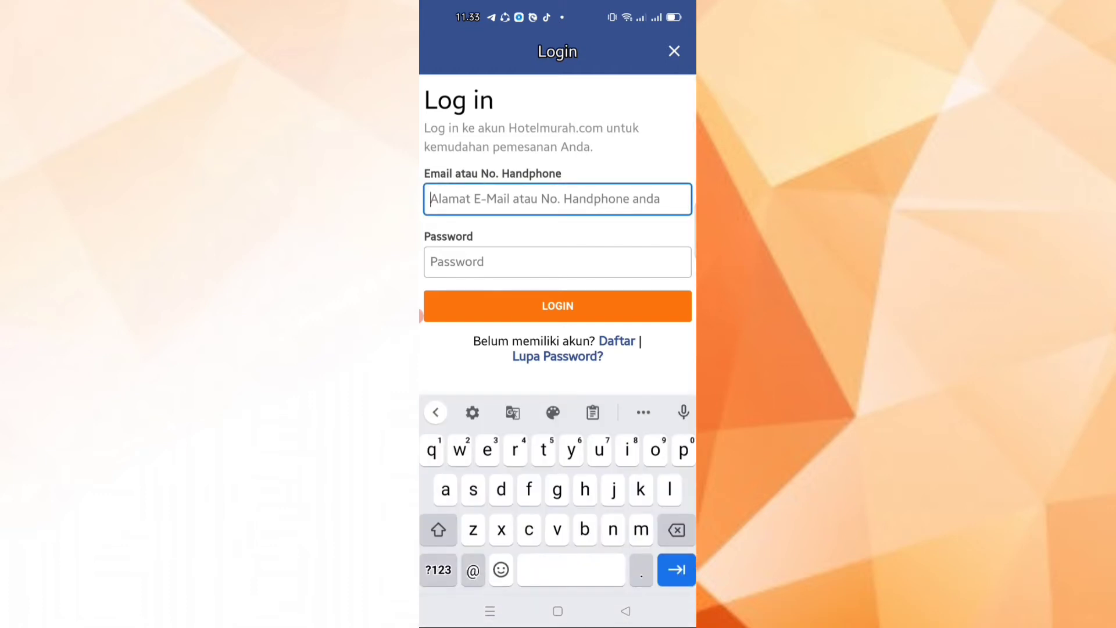
type("mo")
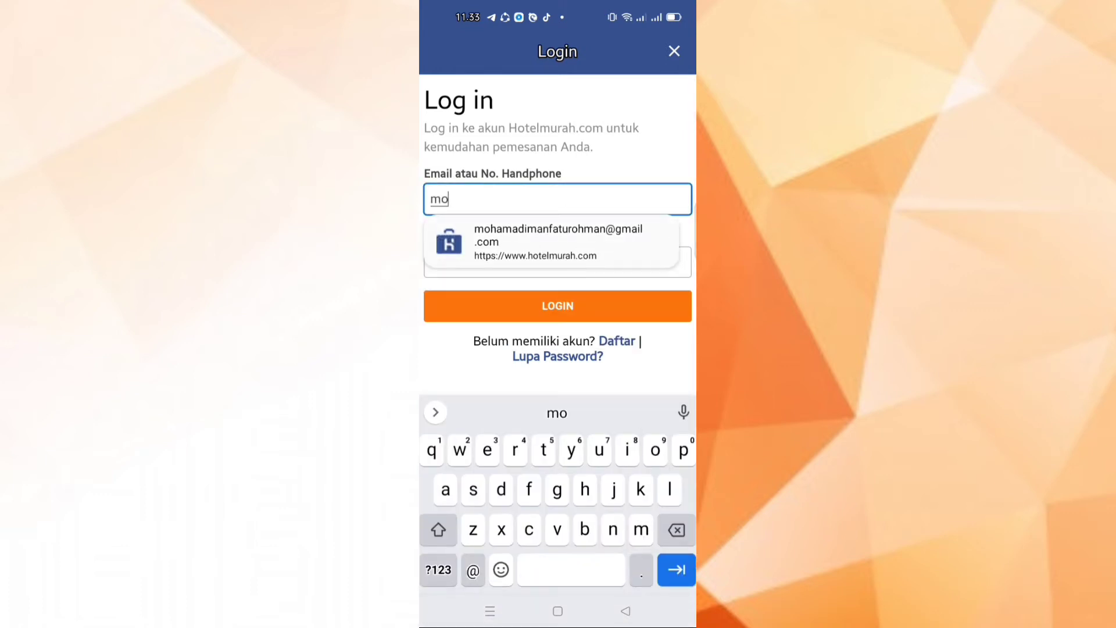
left_click(561, 242)
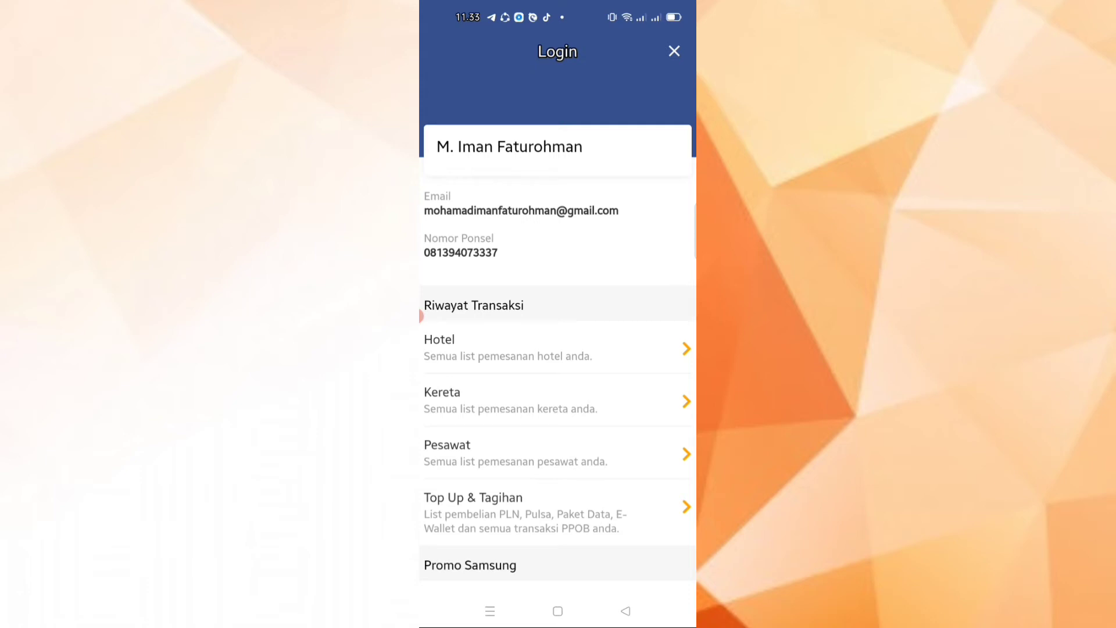
left_click(673, 50)
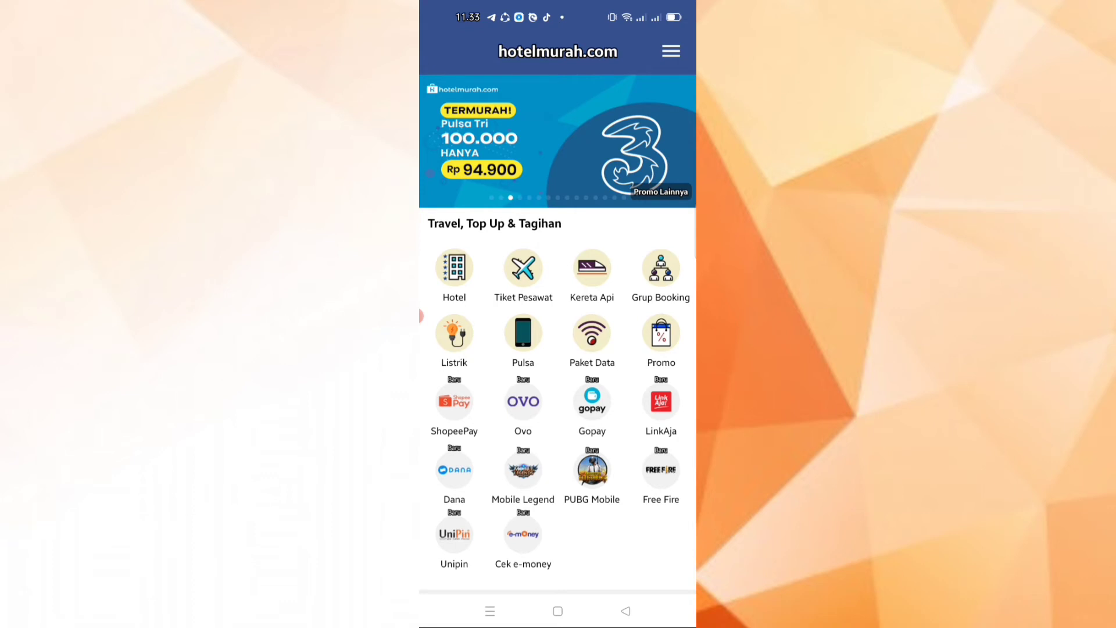
Select the OVO 100.000 top-up and continue to the Rp 101.000 purchase page.
left_click(522, 402)
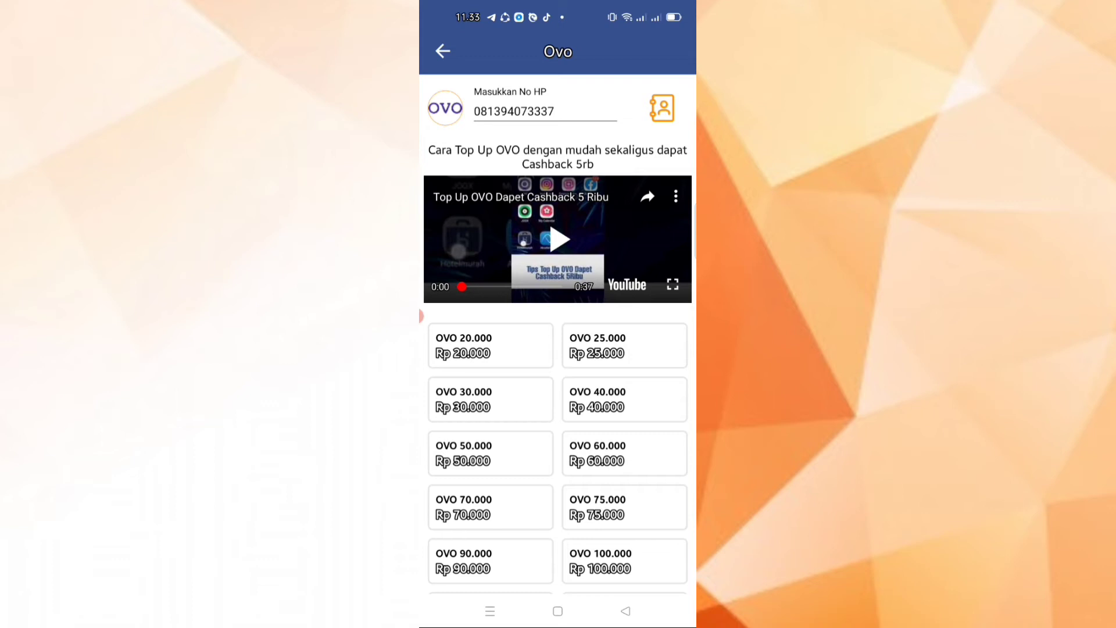
left_click(623, 560)
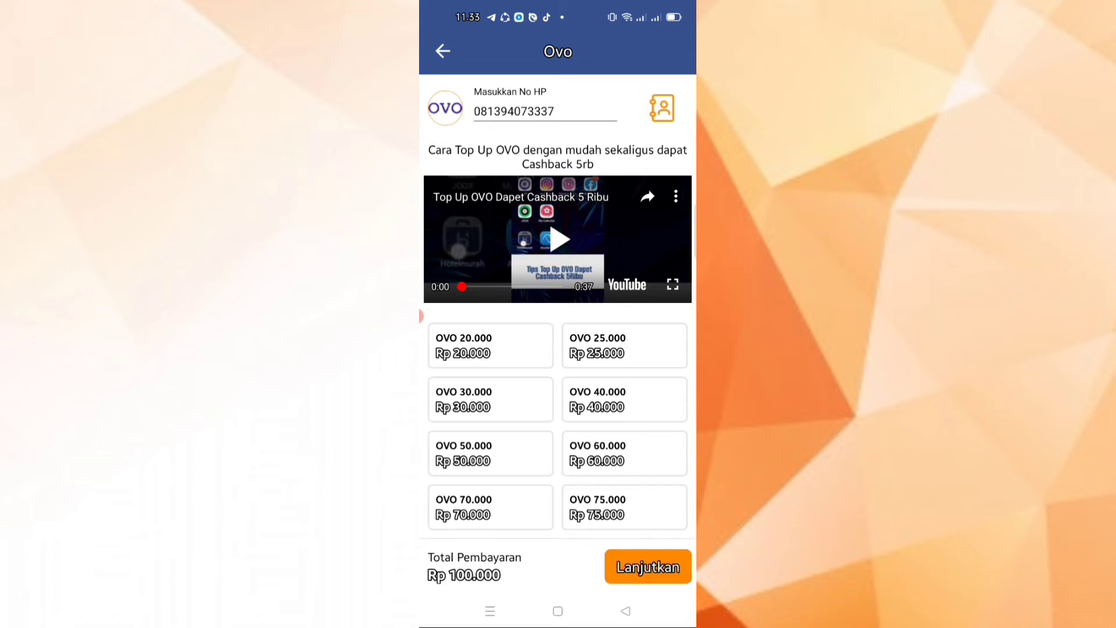
left_click(648, 566)
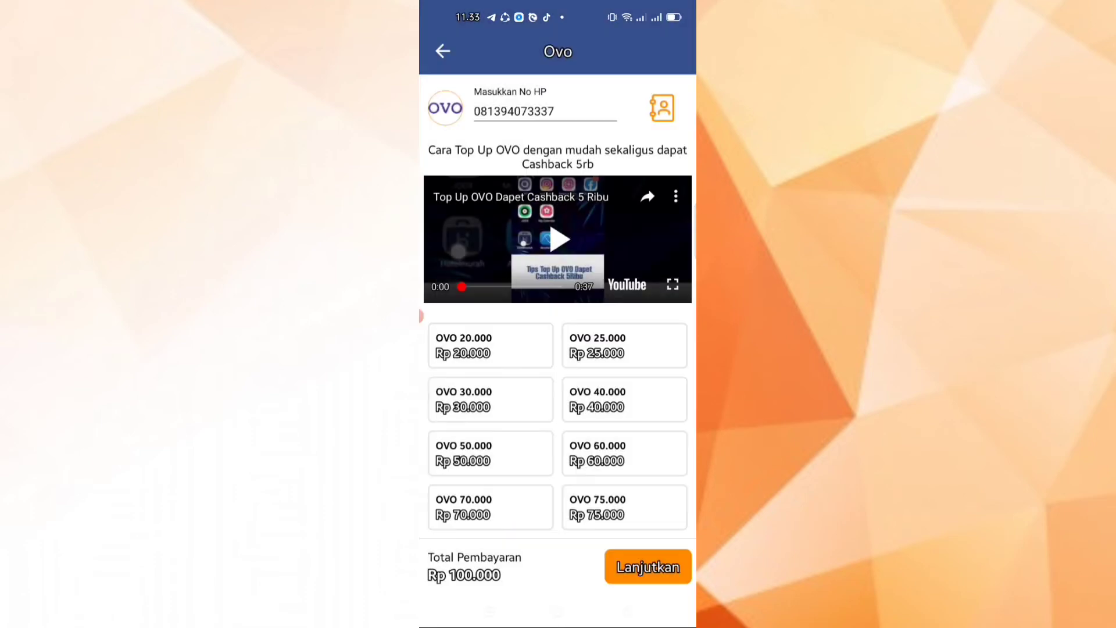
left_click(646, 566)
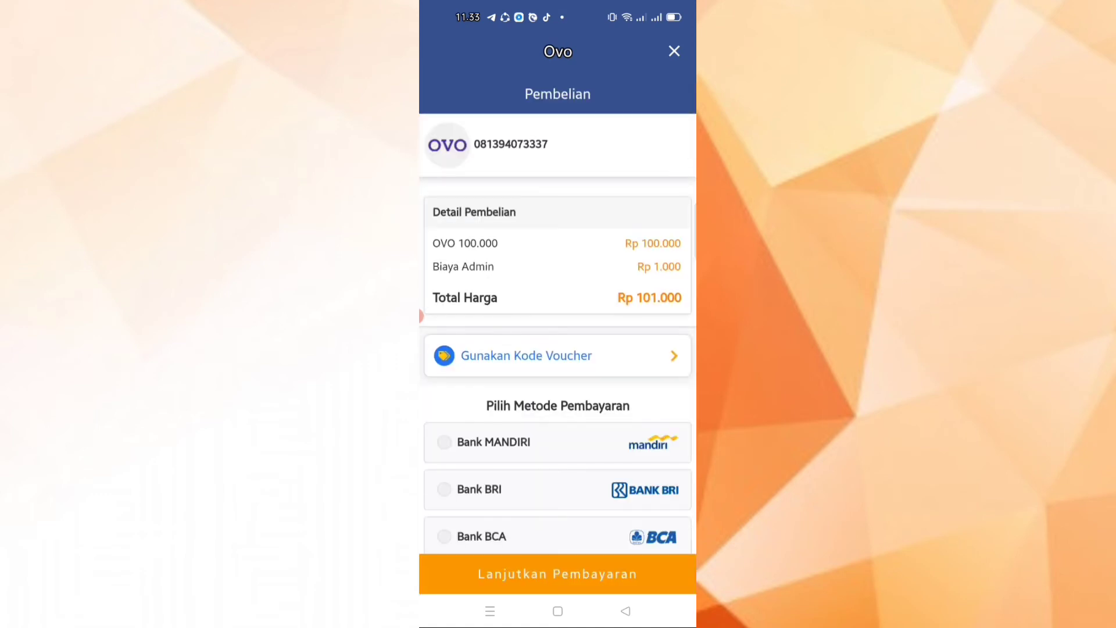
Choose Go Pay as payment and send the Rp103.061 bill to Gojek for review.
scroll("down", 3)
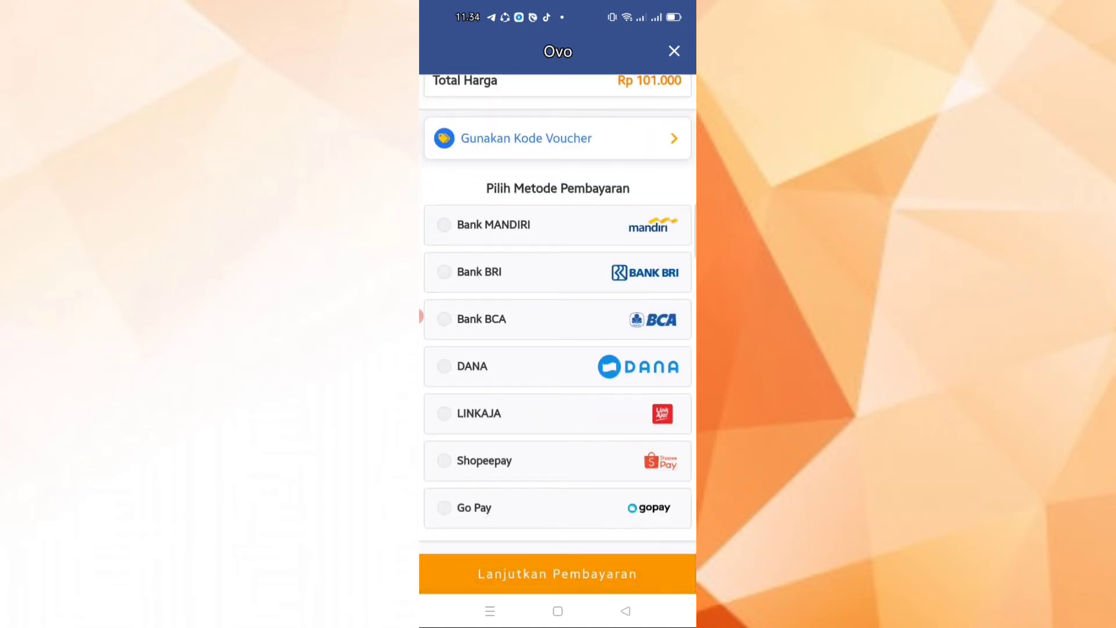
left_click(443, 486)
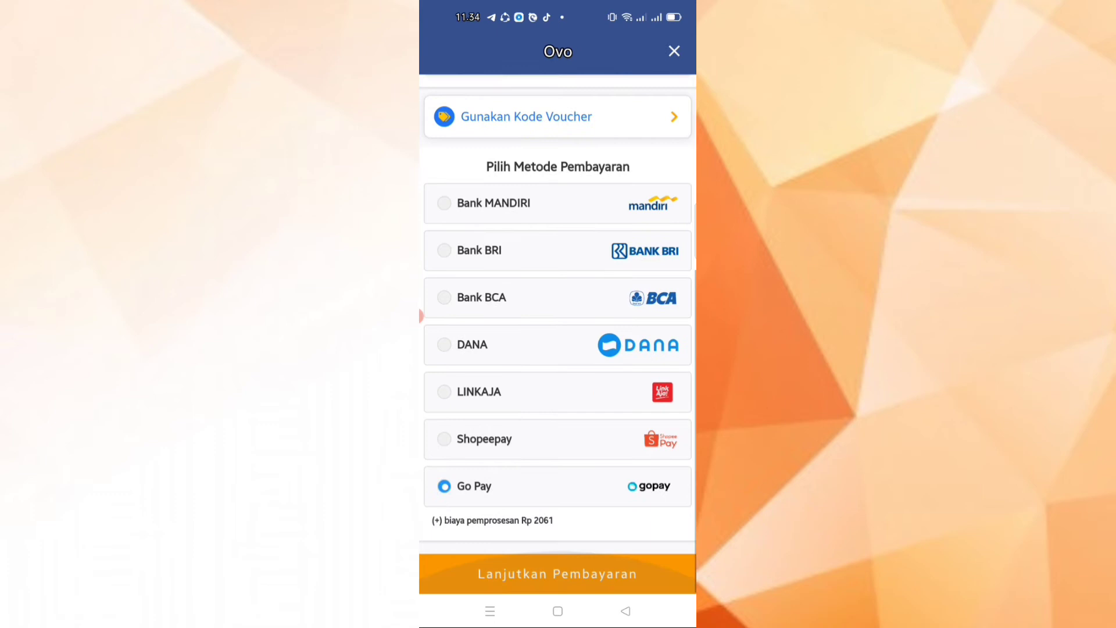
left_click(557, 574)
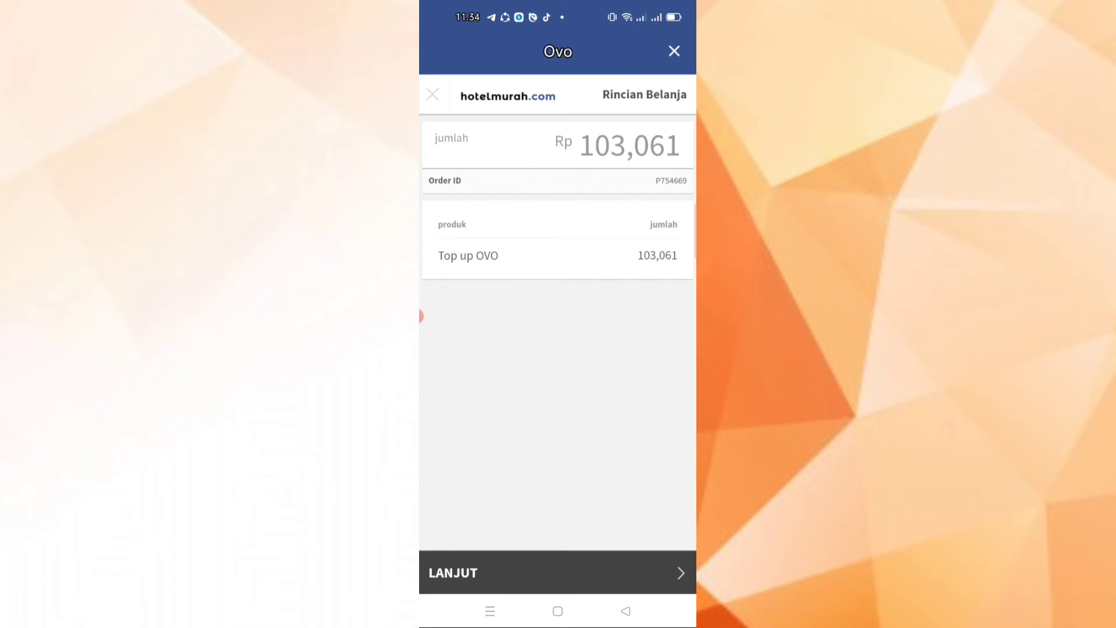
left_click(557, 572)
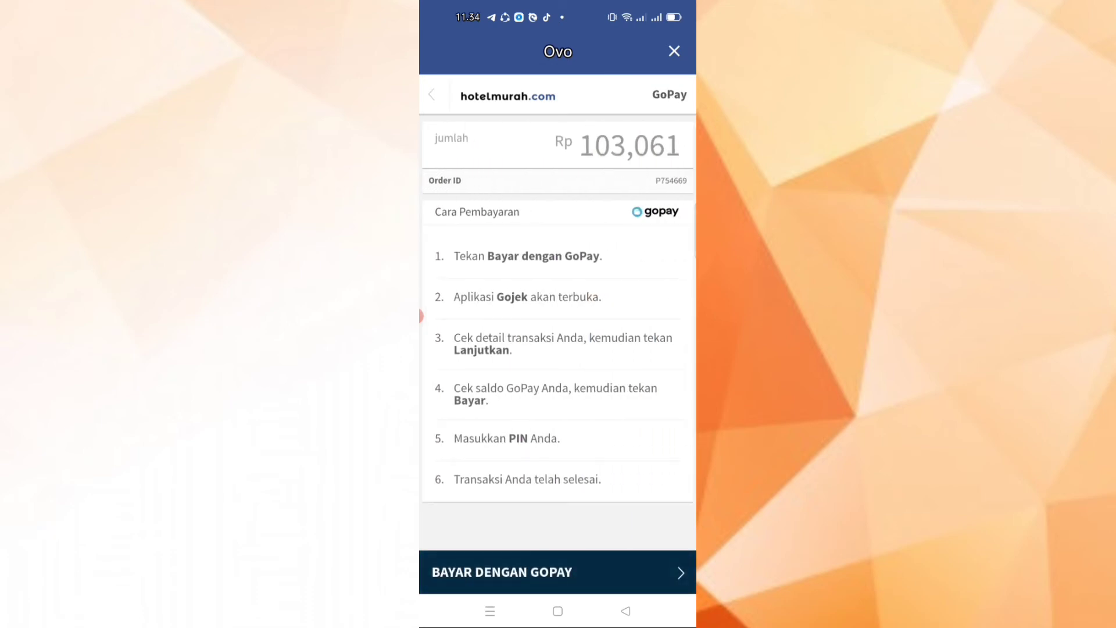
left_click(557, 572)
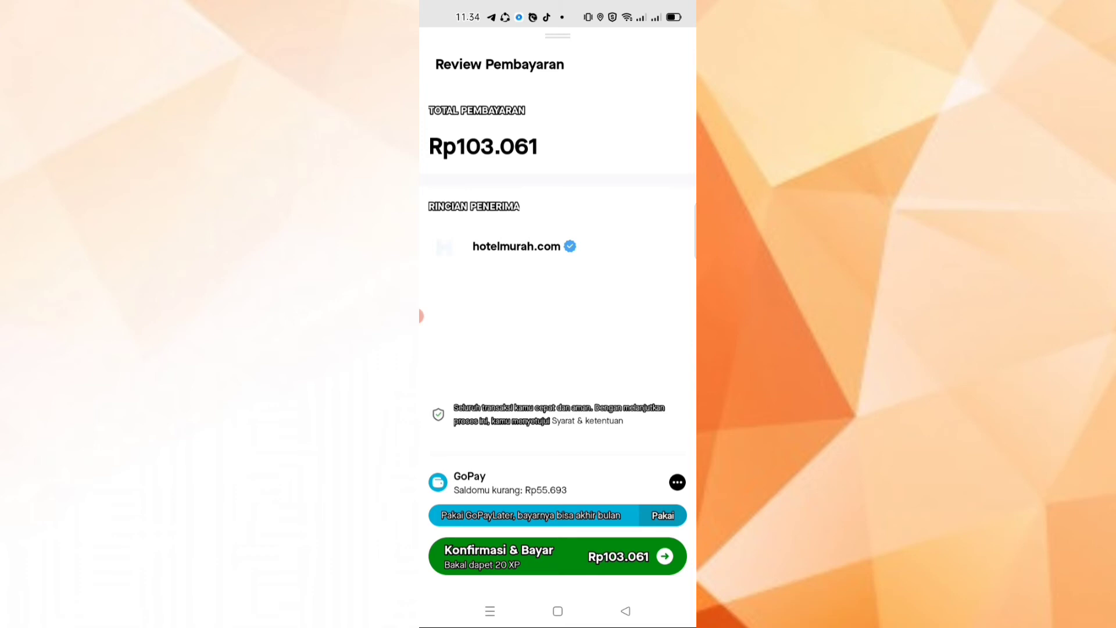
Switch the Rp103.061 payment to GoPayLater, confirm it, and return to the merchant.
left_click(660, 515)
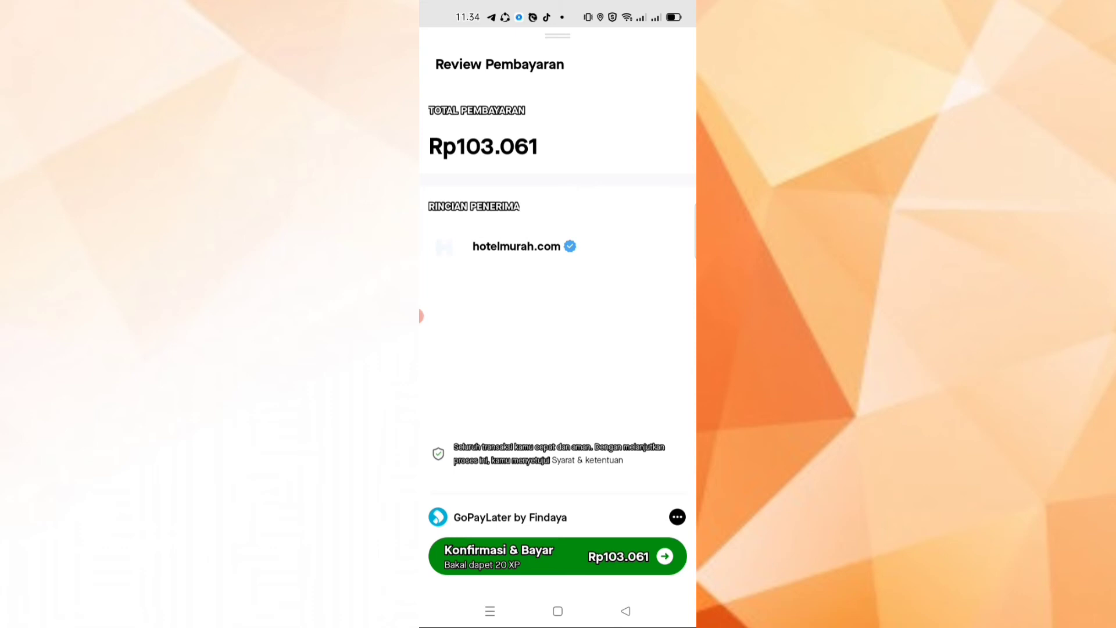
left_click(557, 555)
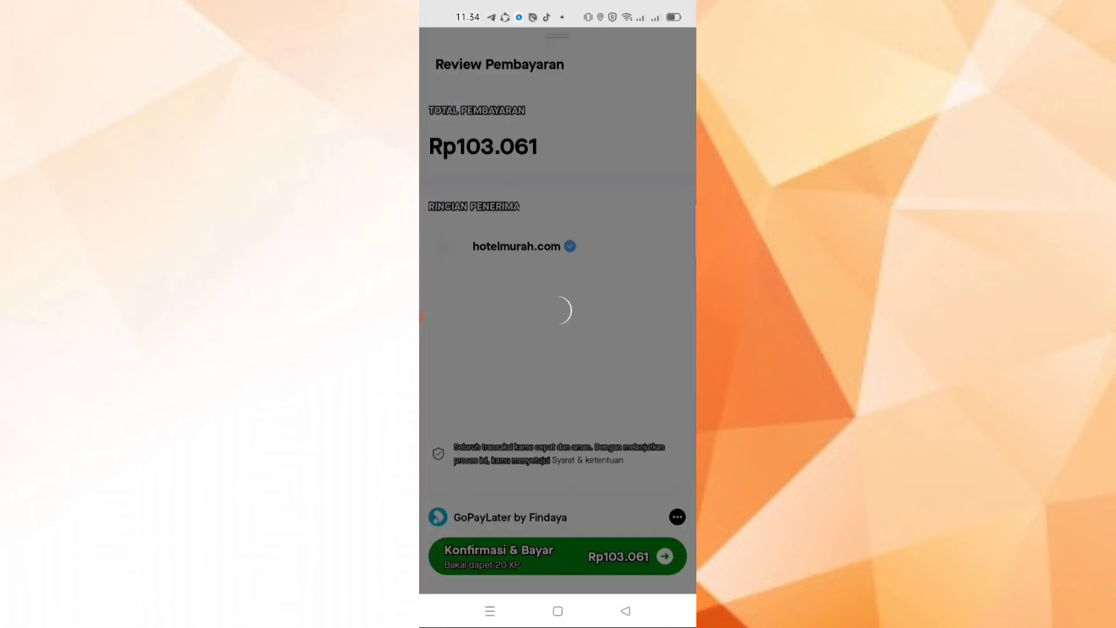
left_click(556, 556)
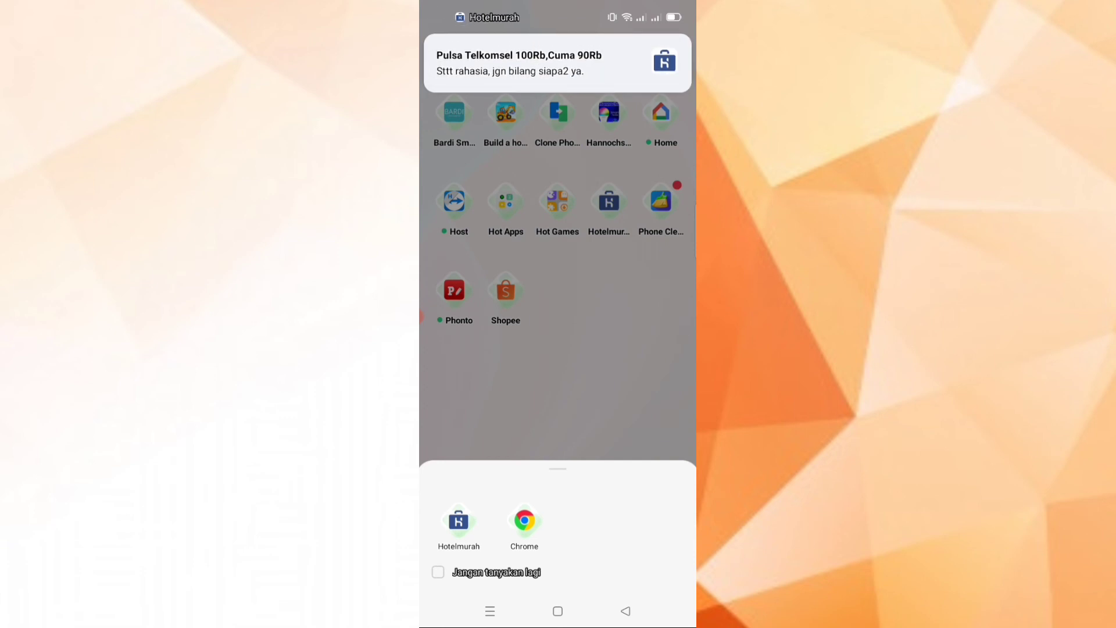
Switch back to OVO via recent apps and view the OVO Cash balance of Rp 9.940 on Home.
left_click(557, 610)
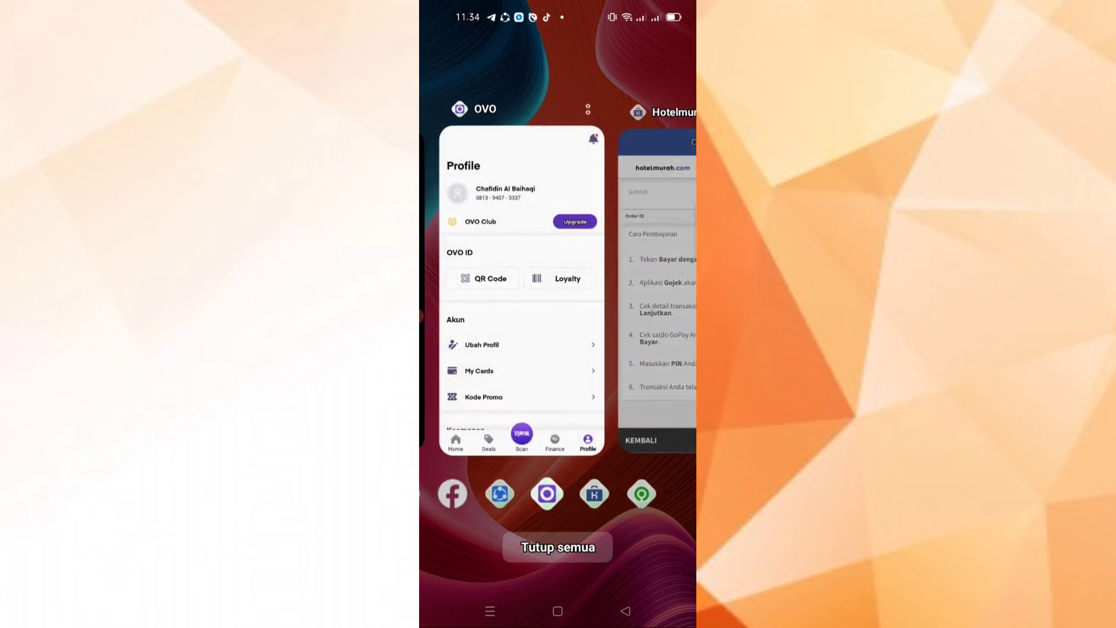
left_click(522, 285)
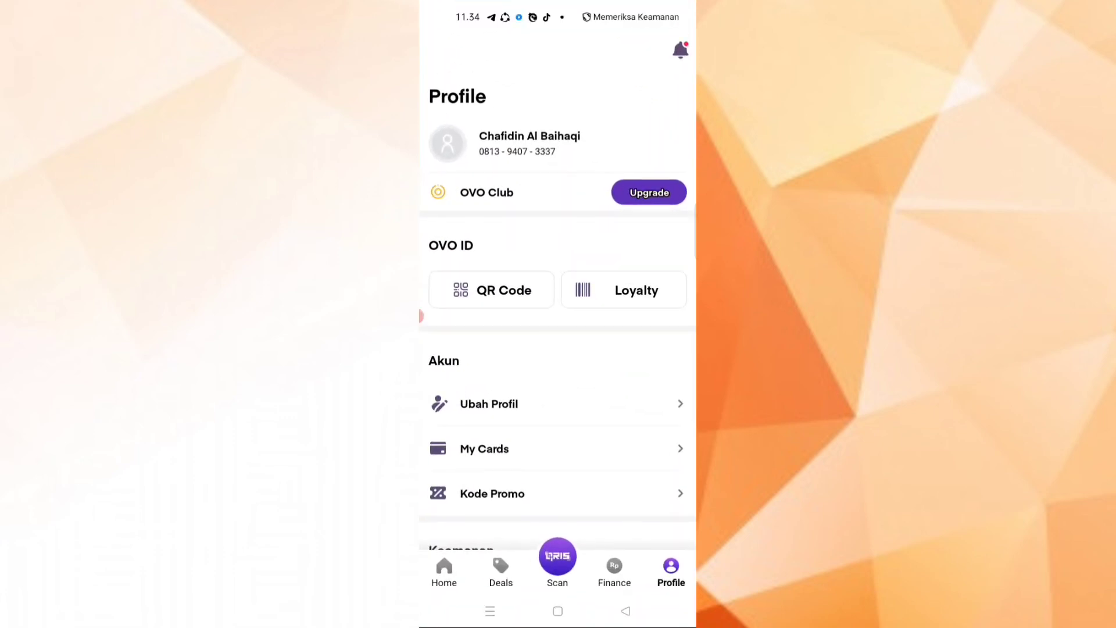
left_click(557, 610)
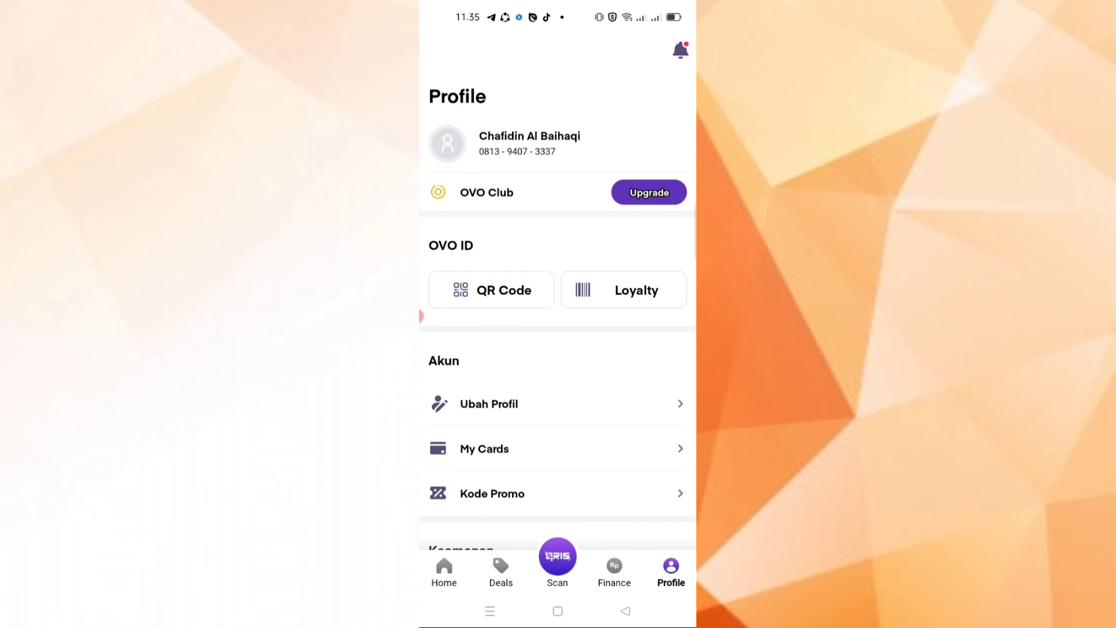
left_click(443, 573)
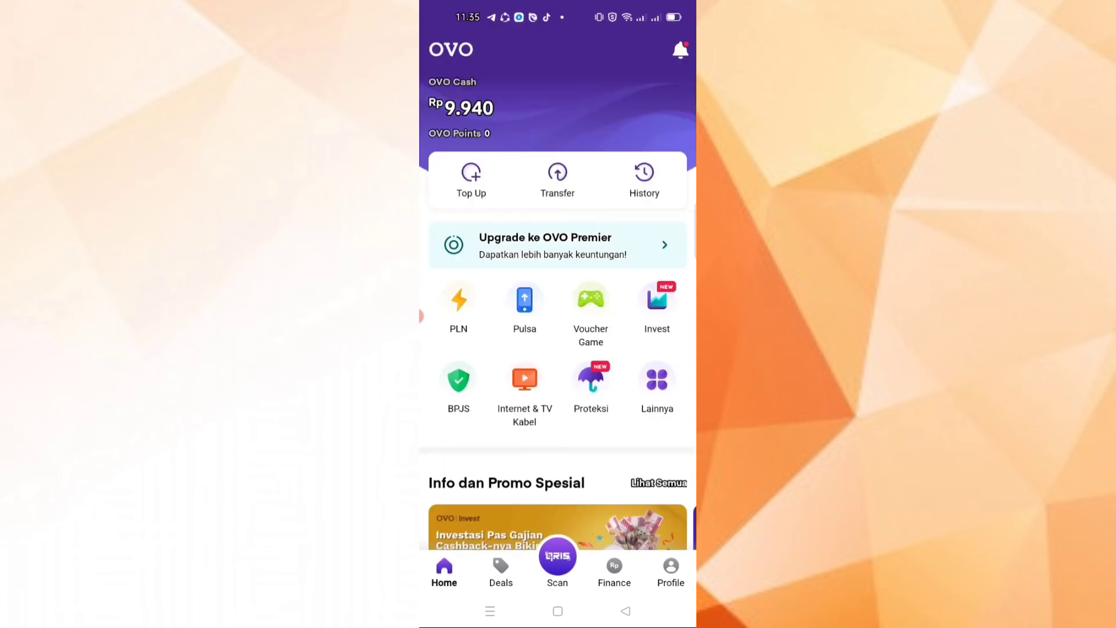